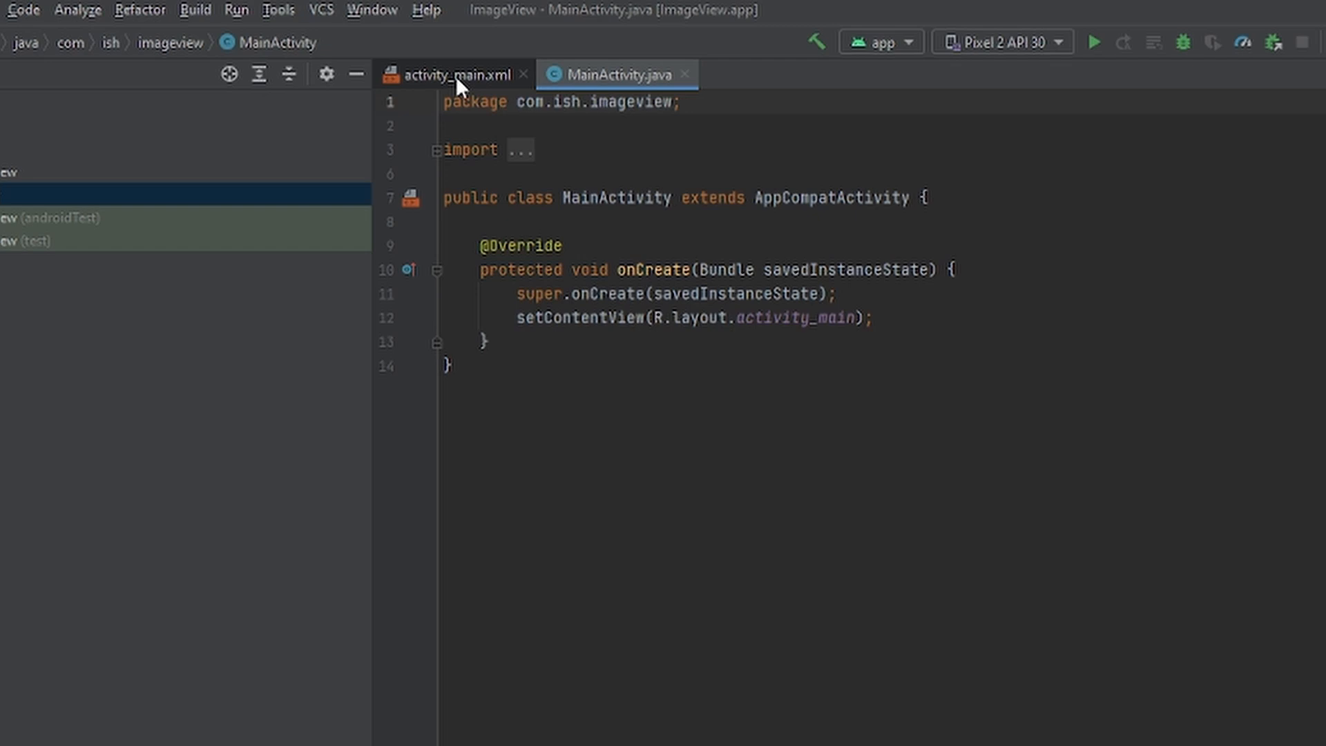
- Drag the Hello World! TextView in activity_main.xml higher up the design preview
left_click(458, 74)
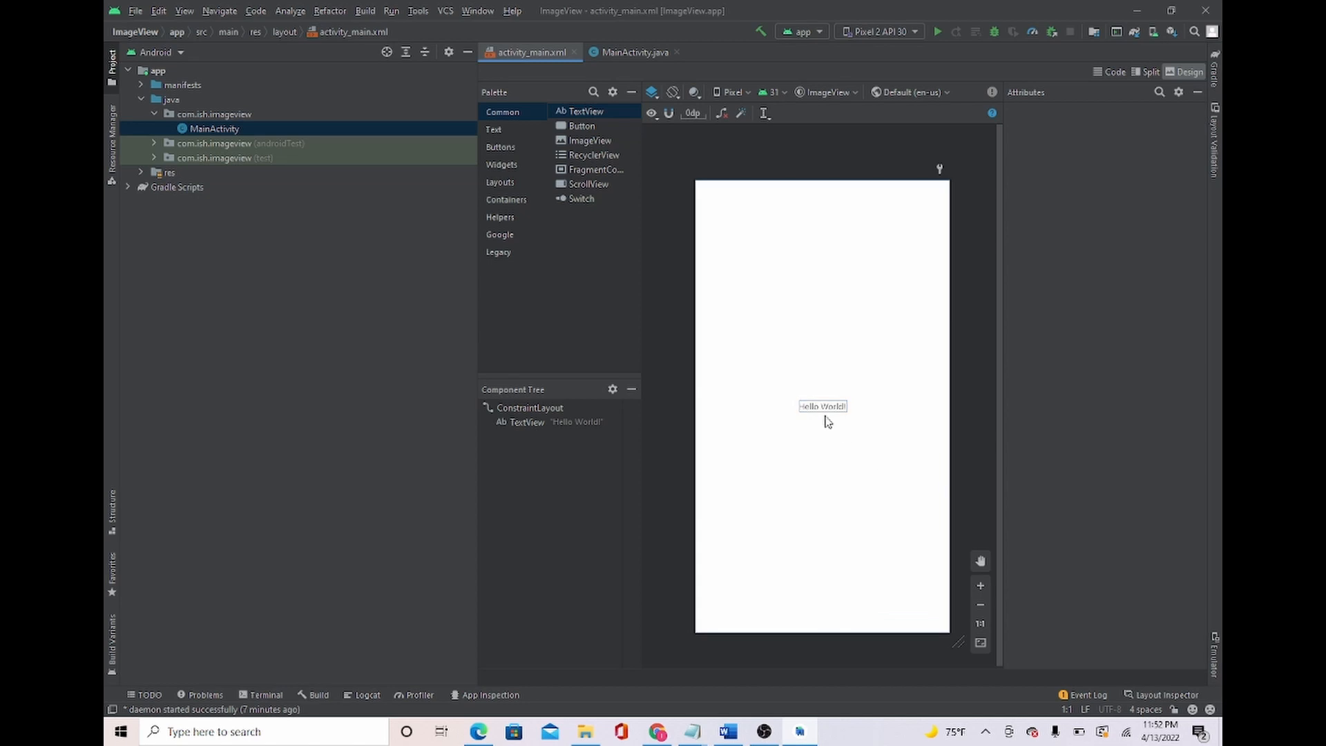
left_click(822, 406)
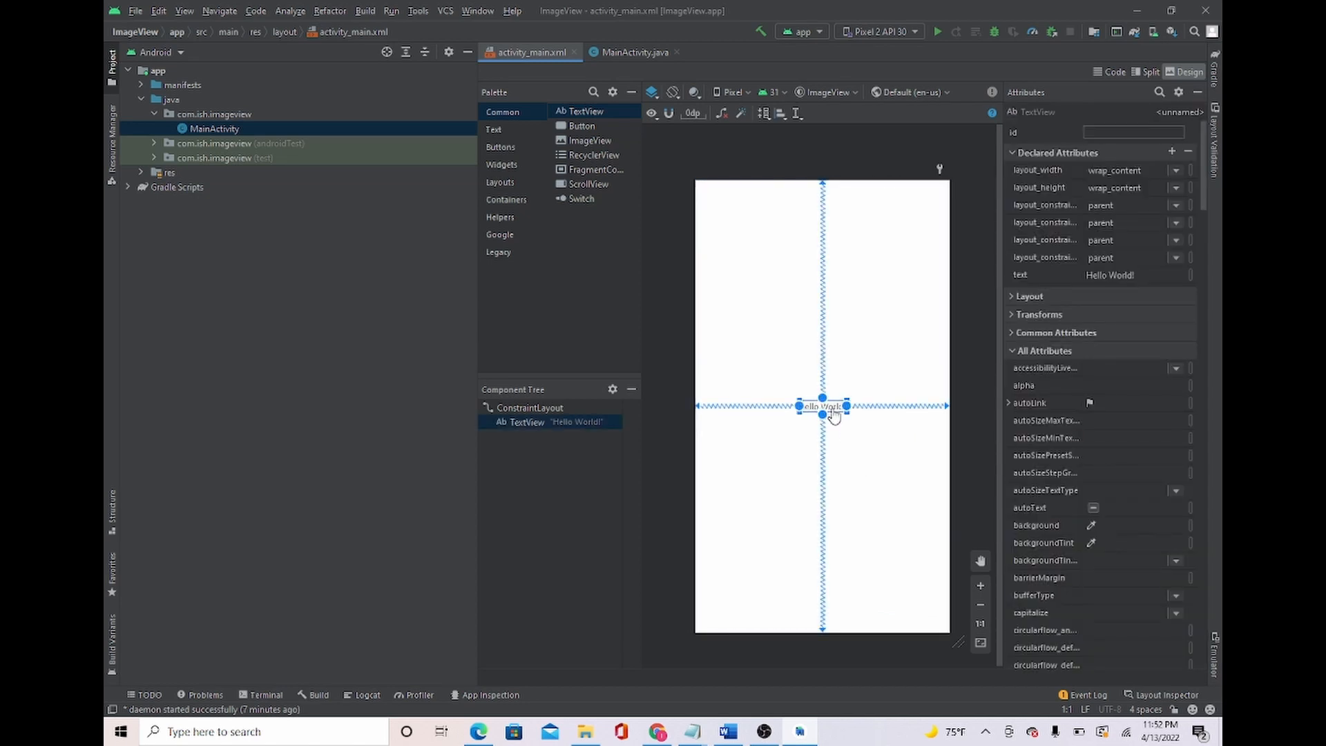
left_click_drag(820, 406, 821, 346)
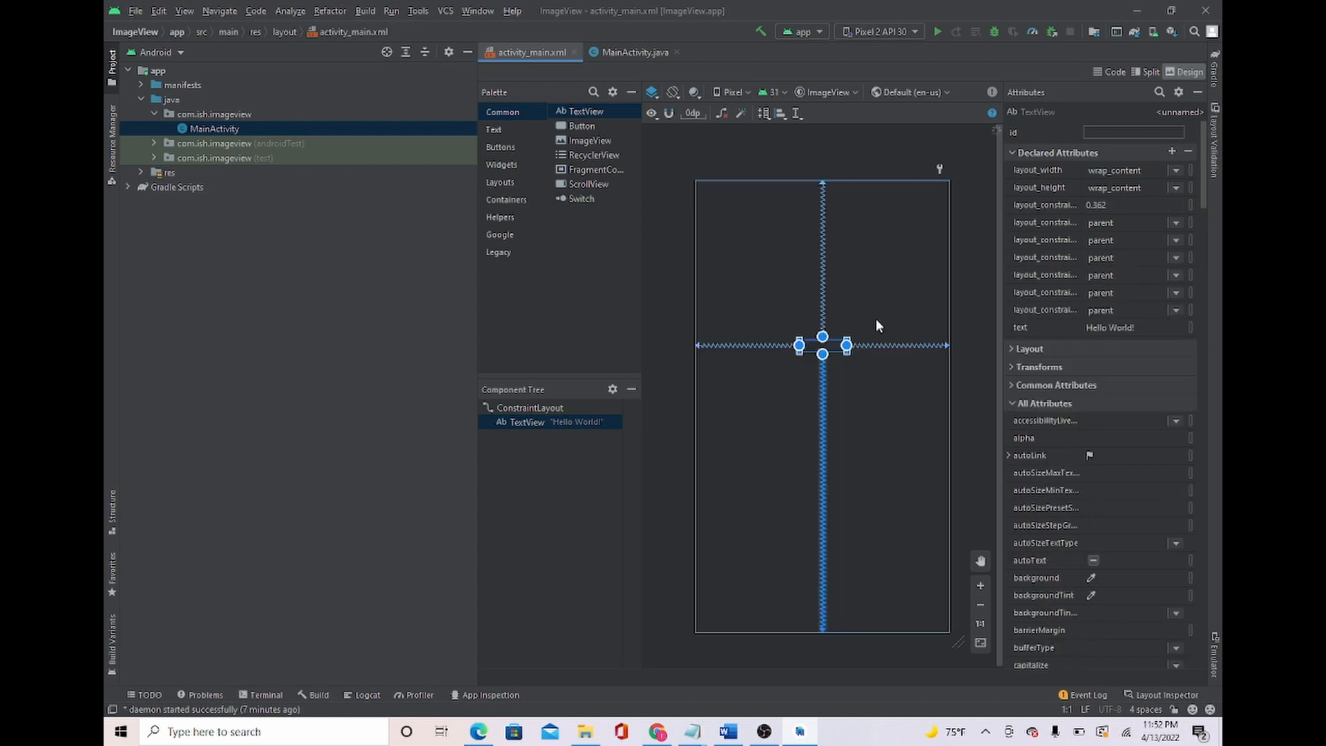
left_click(530, 406)
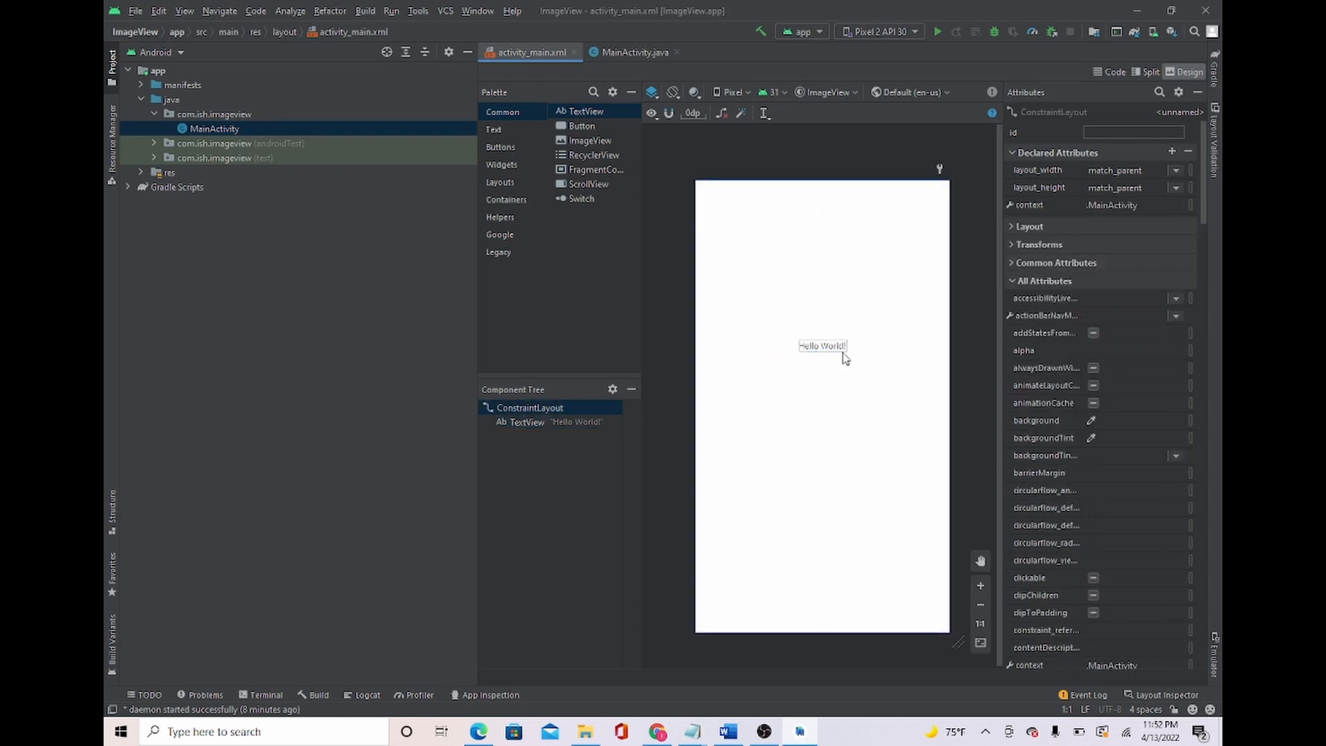
- Switch the layout editor to Split view so XML and preview sit side by side
left_click(1147, 72)
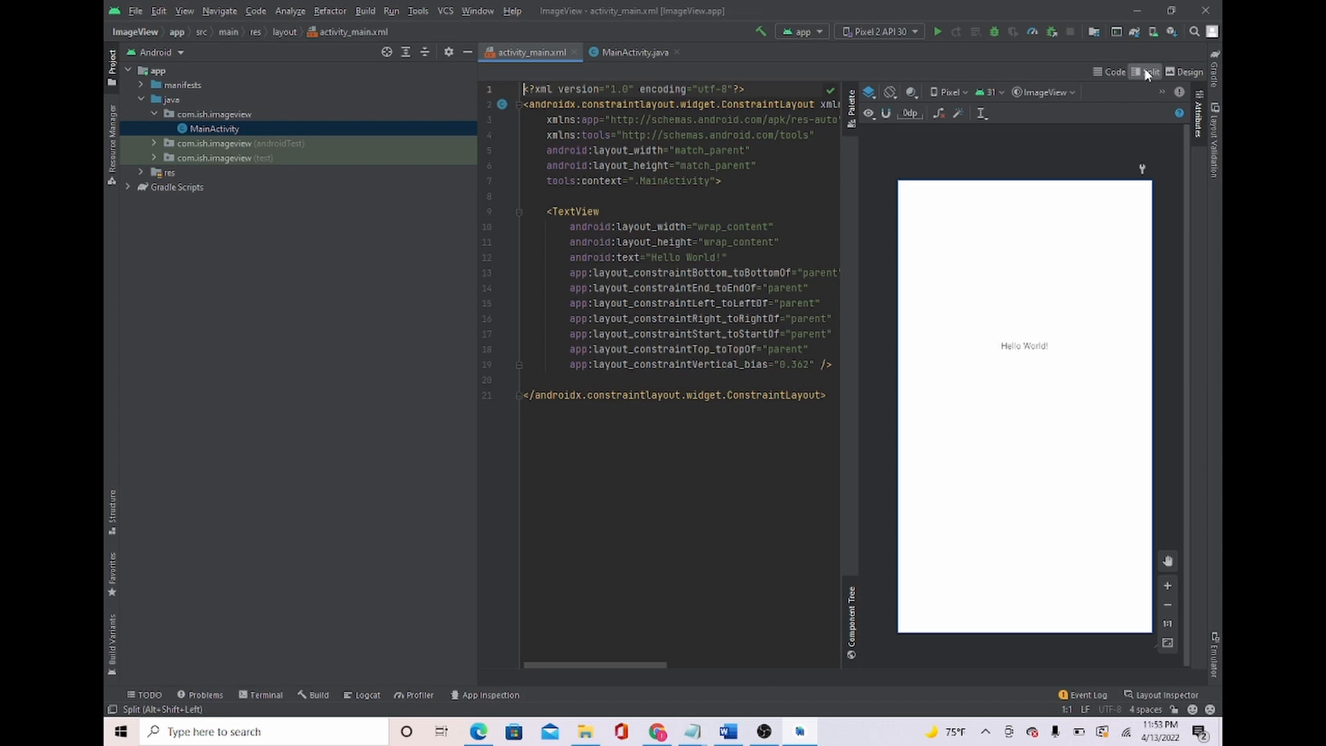
mouse_move(895, 306)
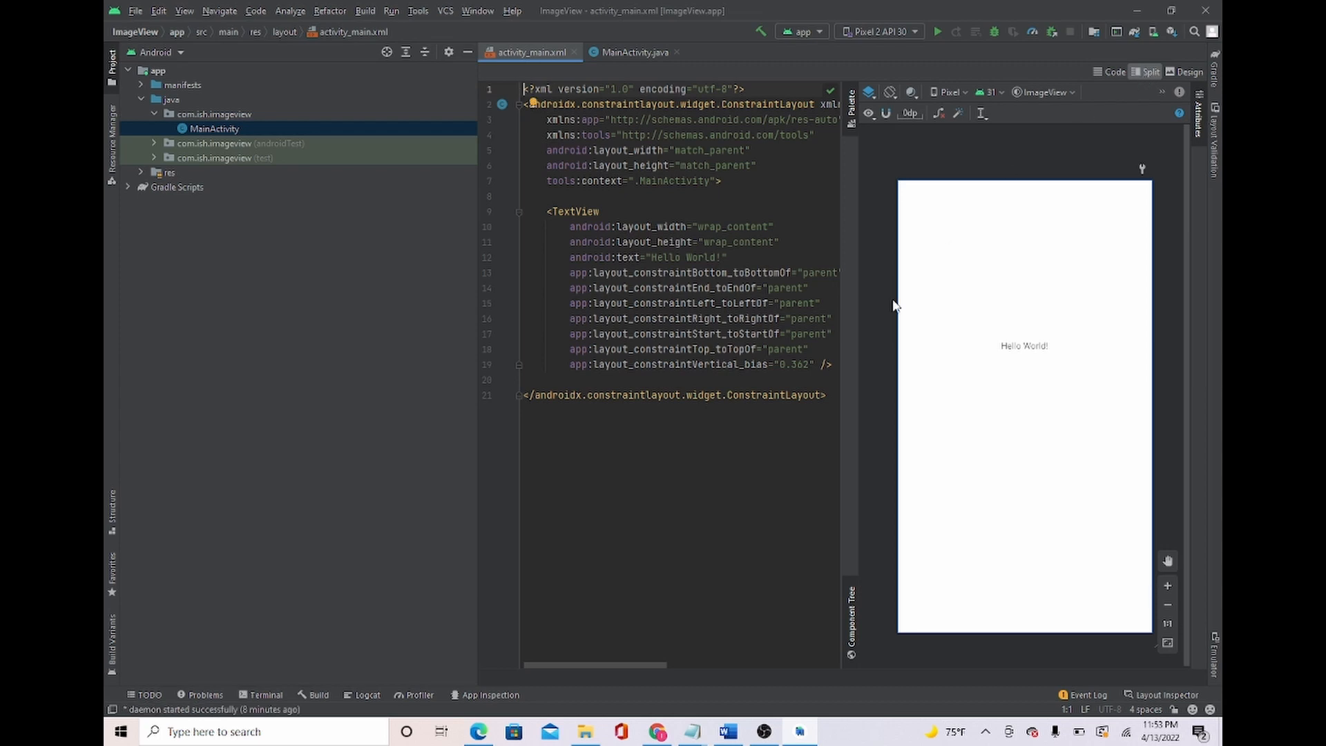
mouse_move(481, 284)
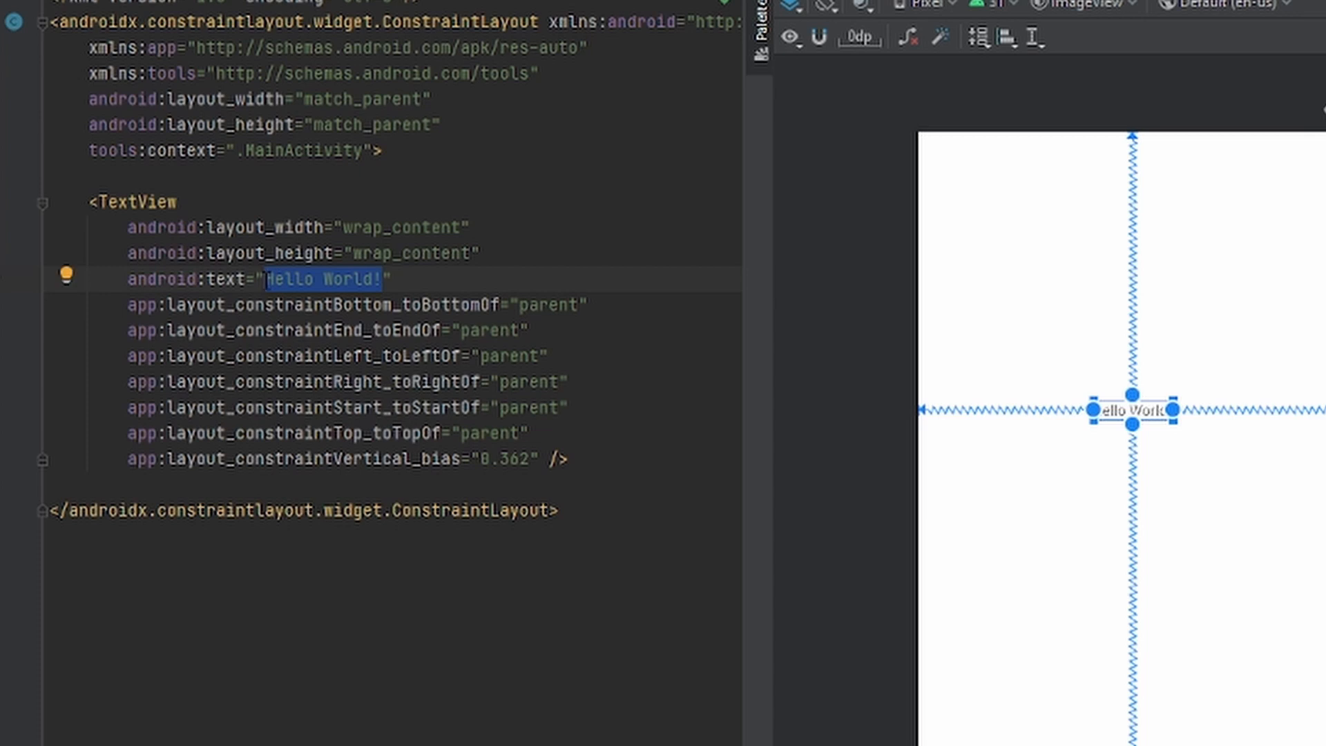
- Set the TextView's android:text to "My first app!" and add android:textSize="43sp"
type("My")
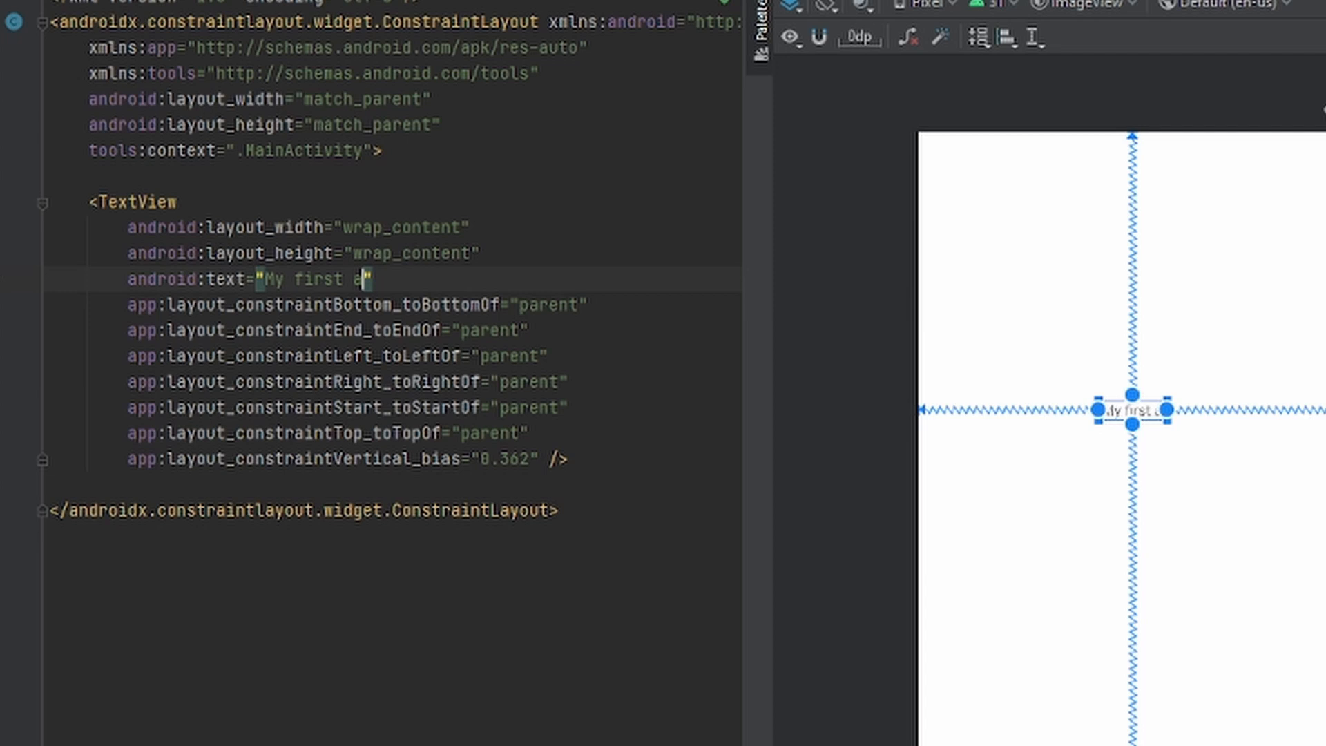
type("pp!")
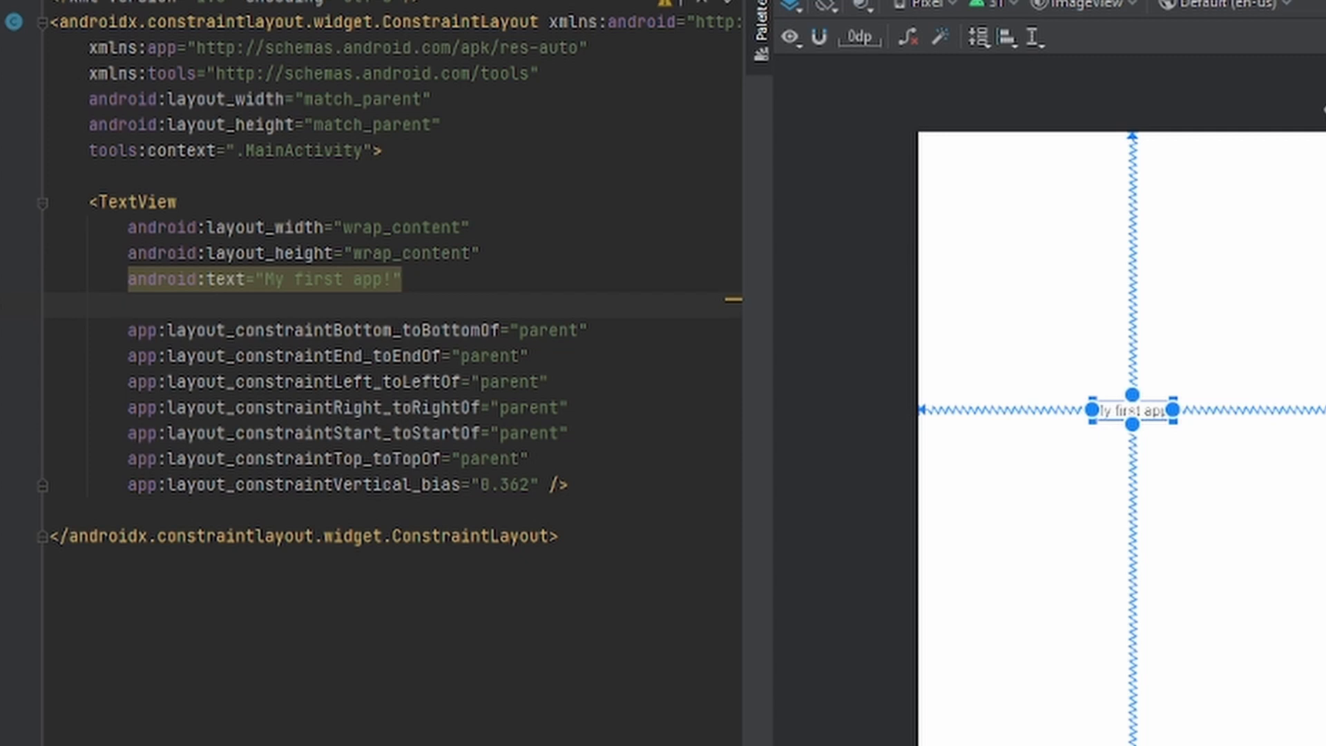
type("android:textSize=\"")
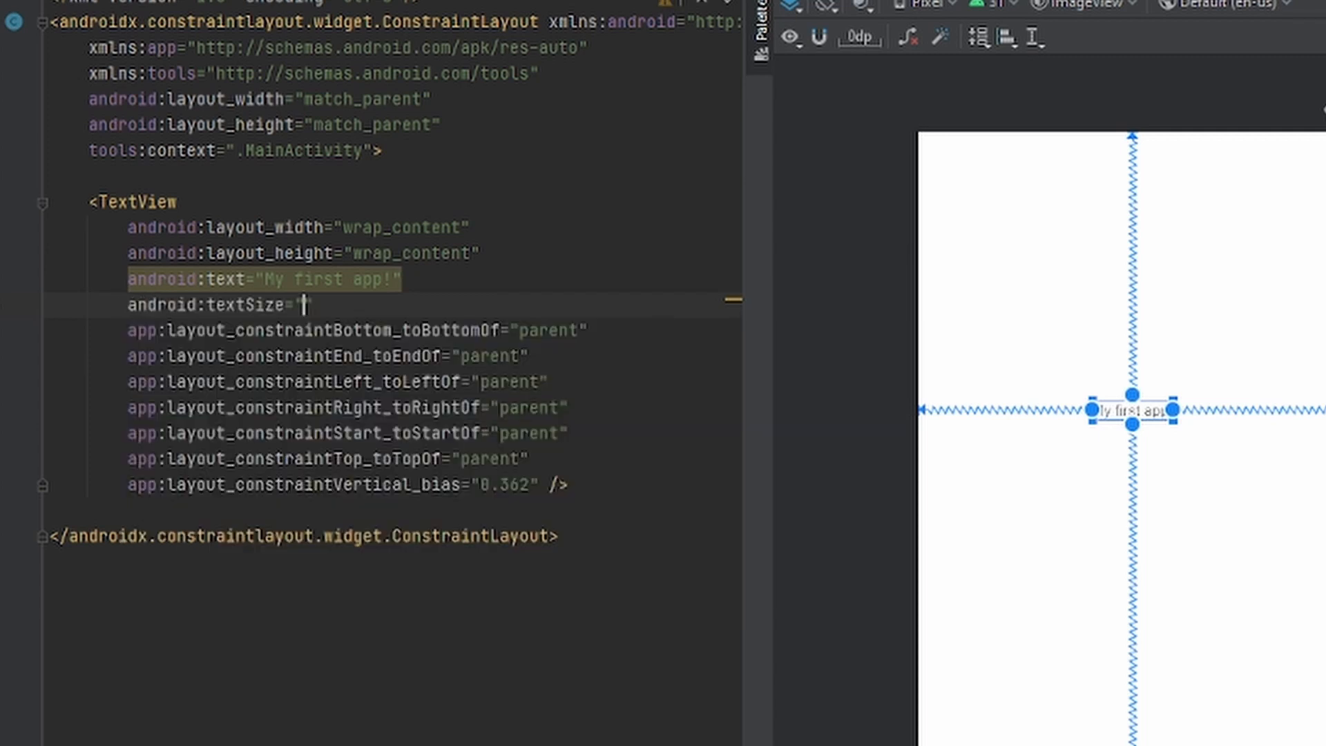
type("@")
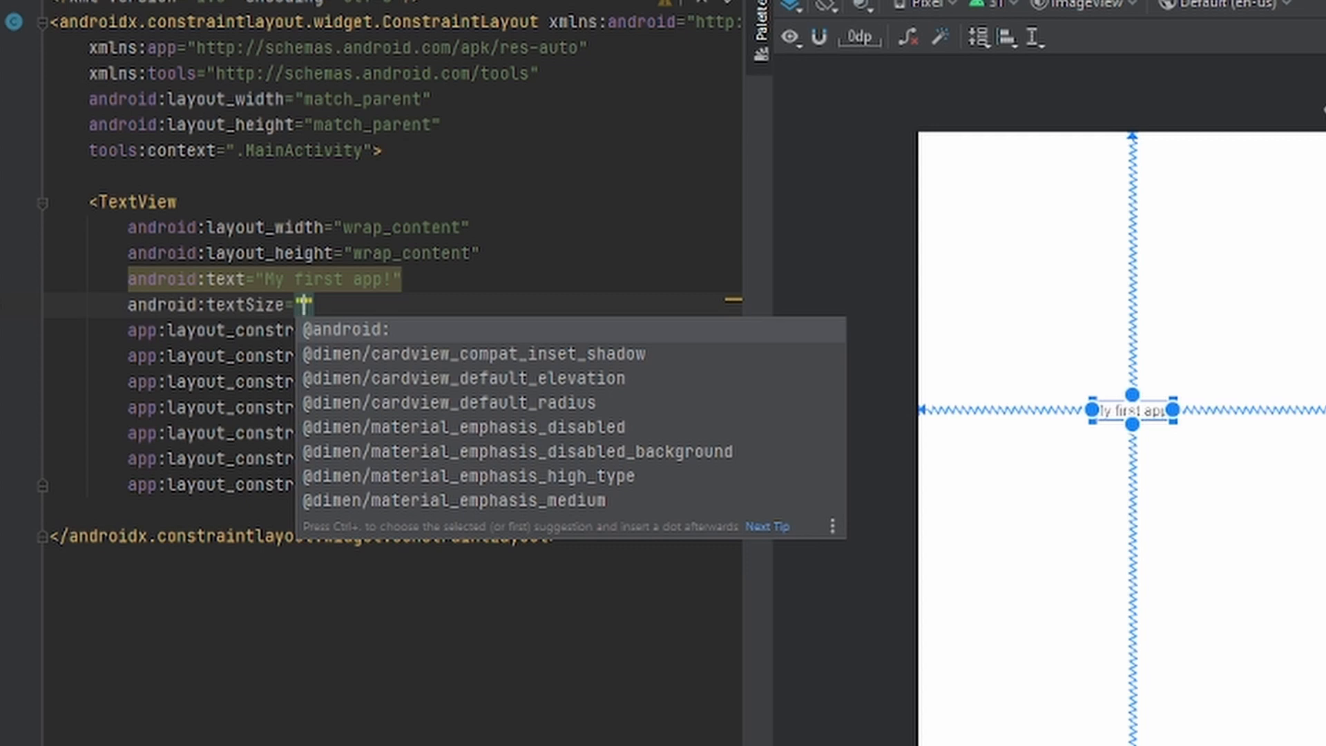
type("43s")
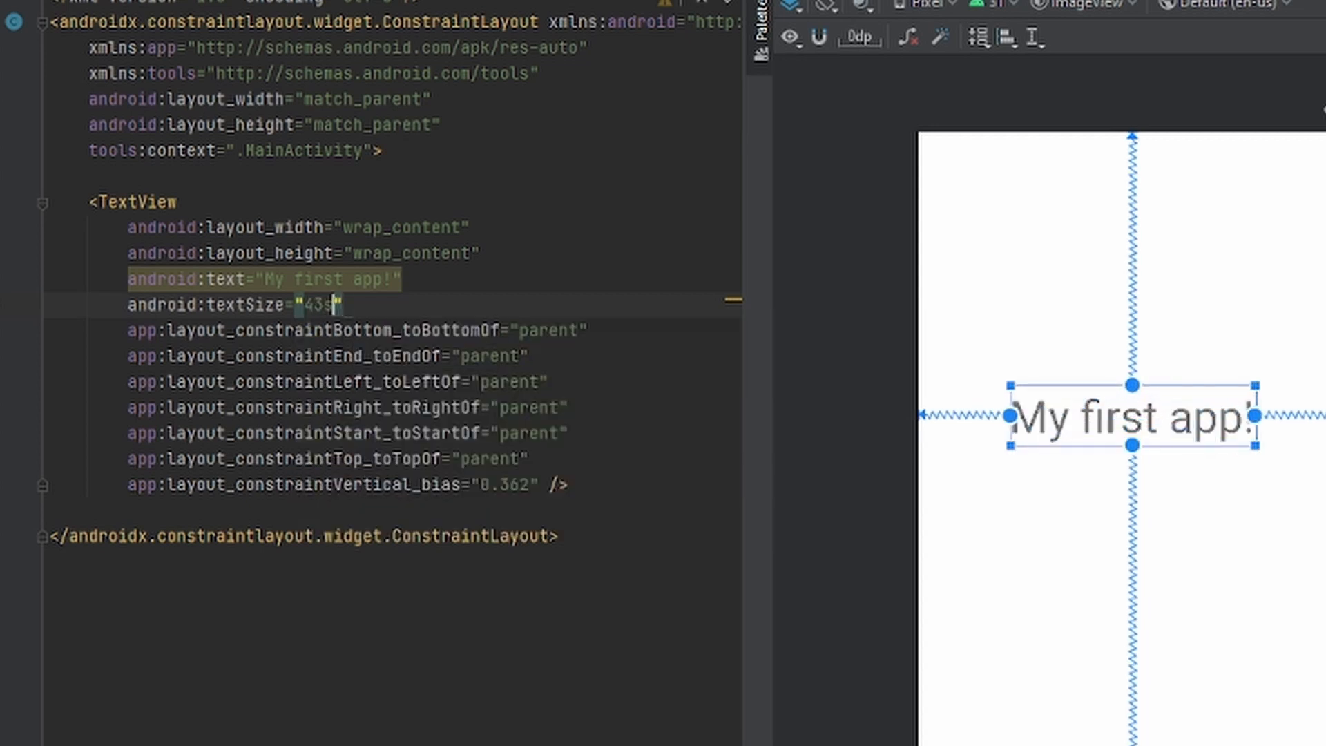
type("p")
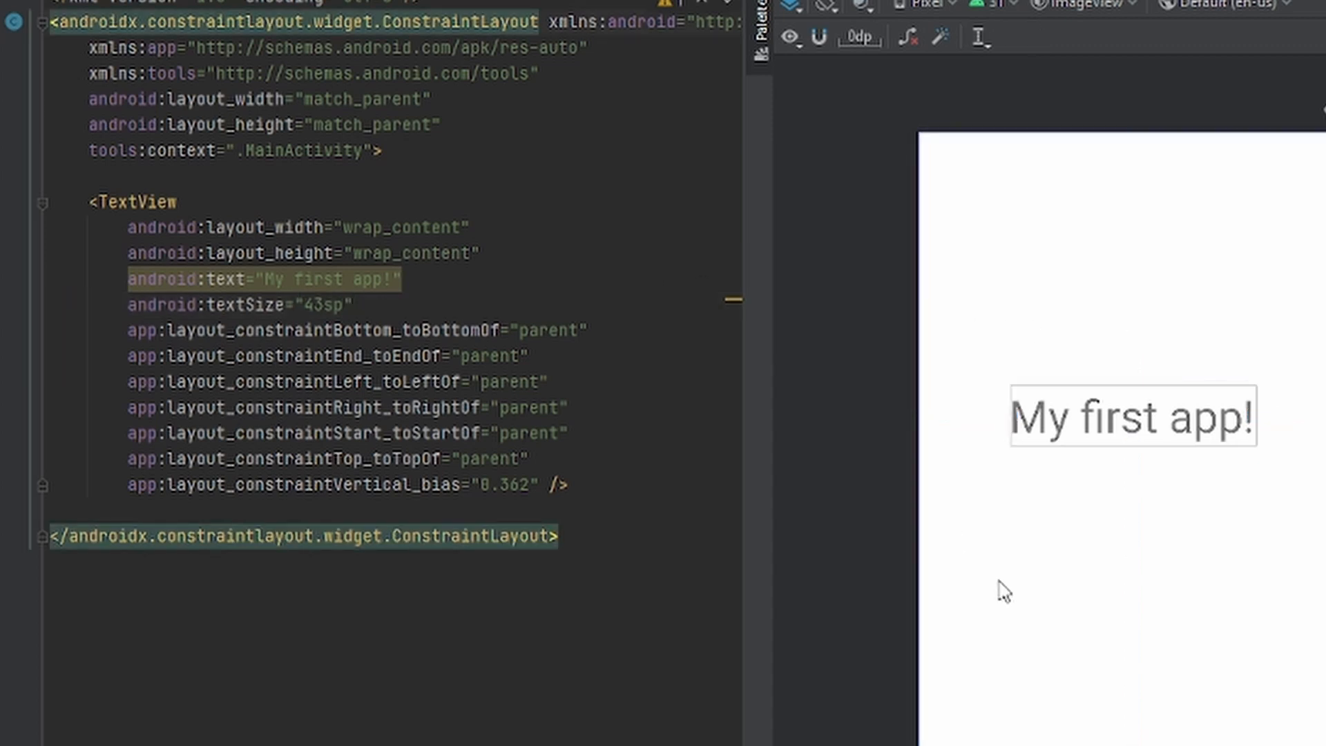
mouse_move(955, 349)
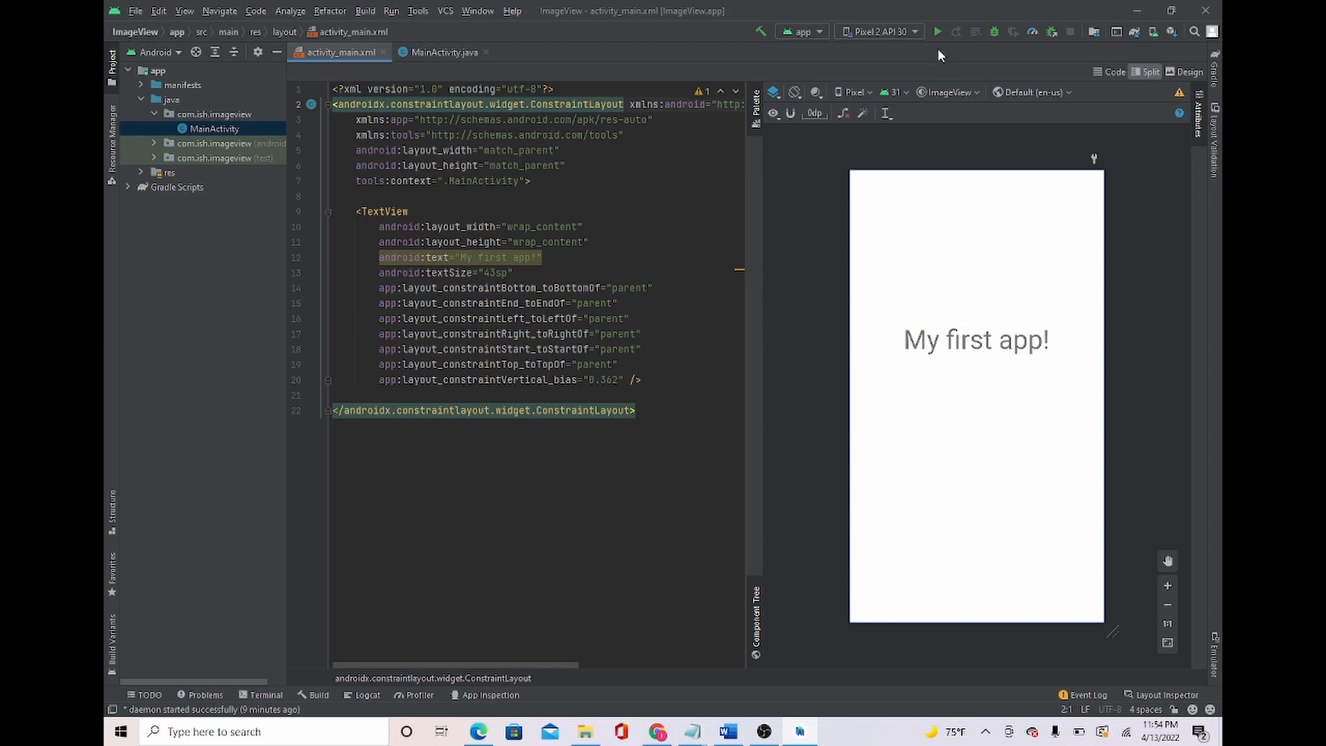
- Run the app on the Pixel 2 API 30 emulator showing My first app!
left_click(937, 32)
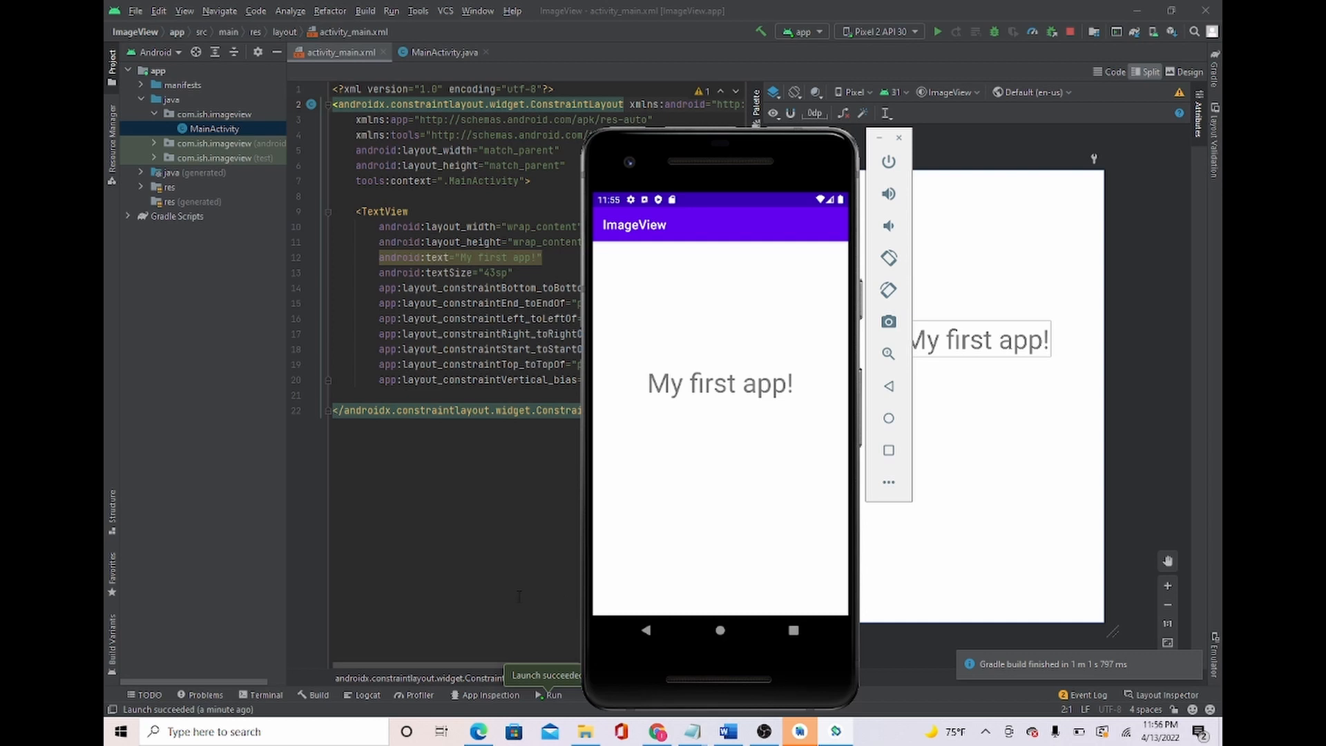
mouse_move(911, 250)
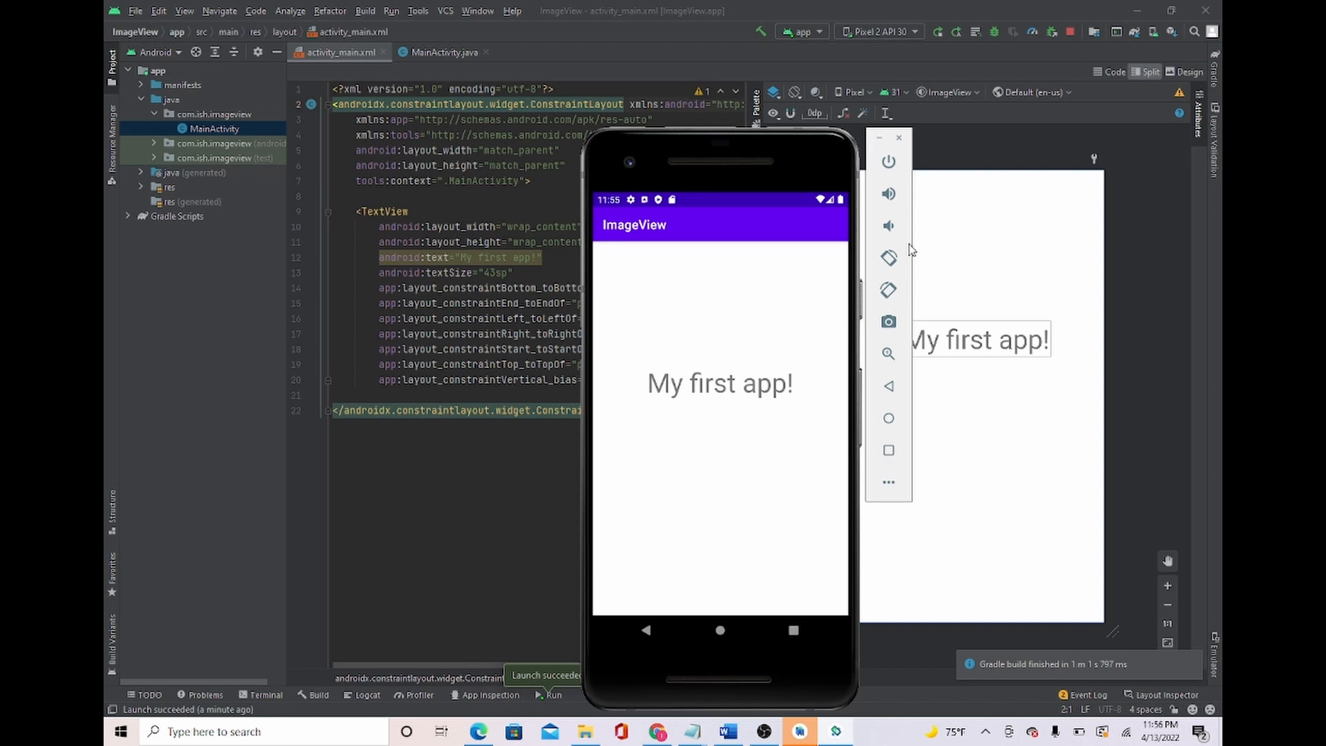